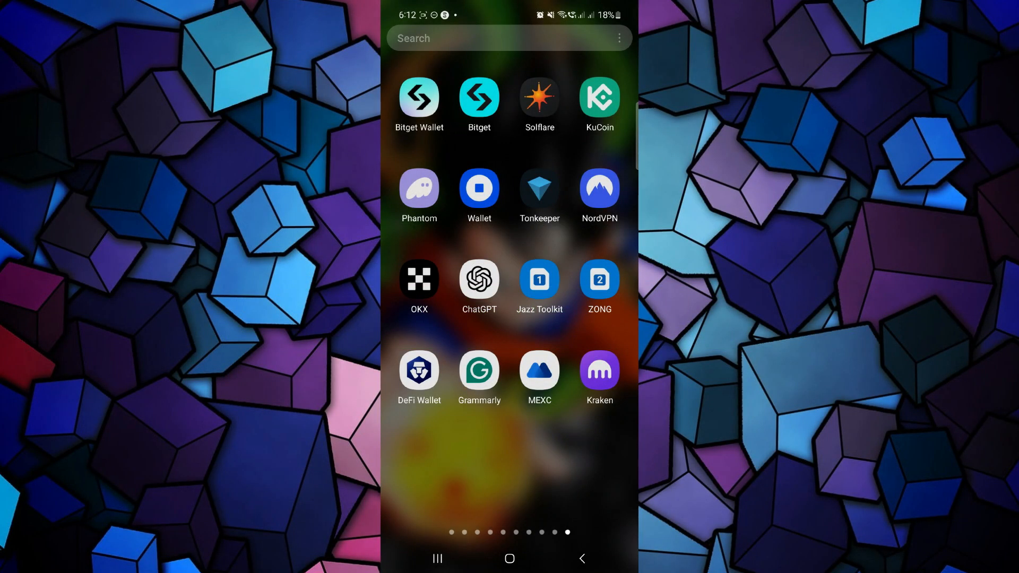
- Launch Phantom Wallet and switch to its Explore tab of trending sites
left_click(419, 191)
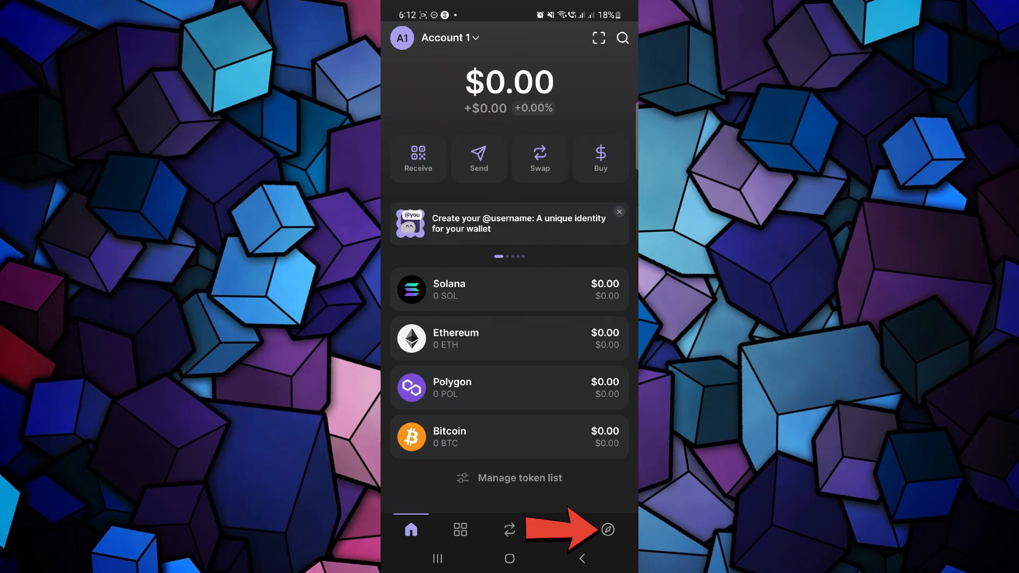
left_click(607, 530)
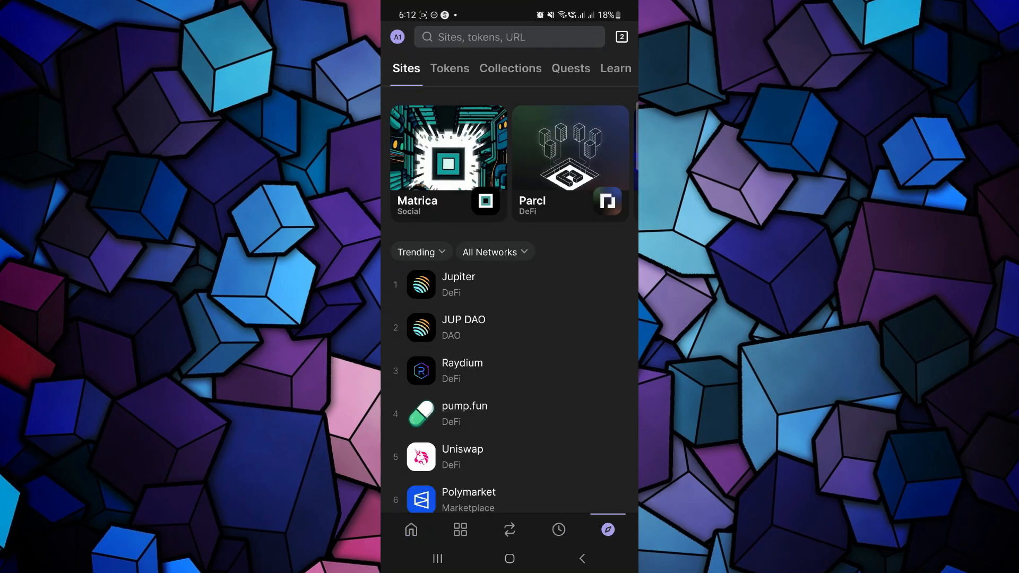
- Search sites for 'dex screener' and open DEX Screener in the in-app browser
left_click(509, 36)
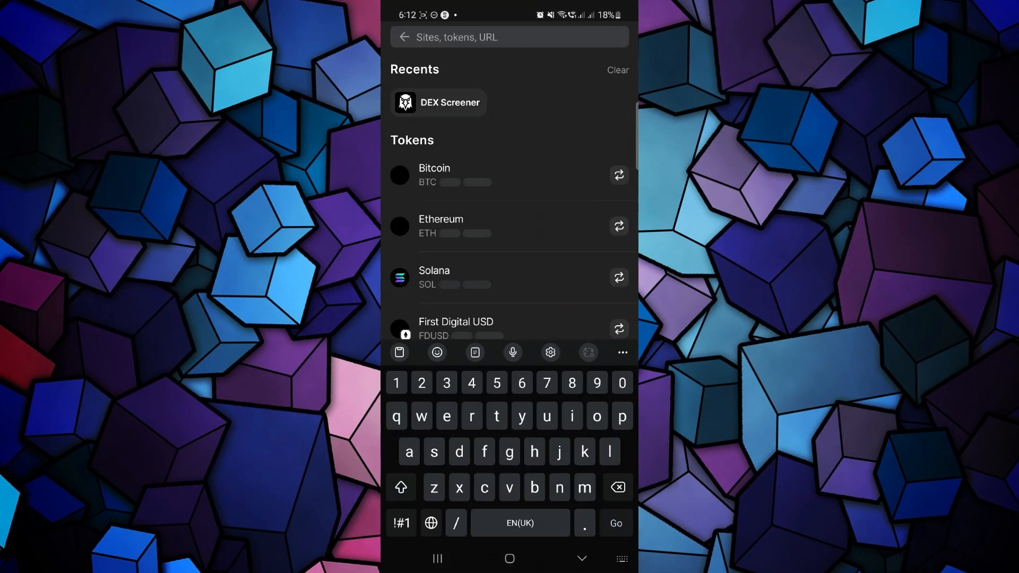
type("dex")
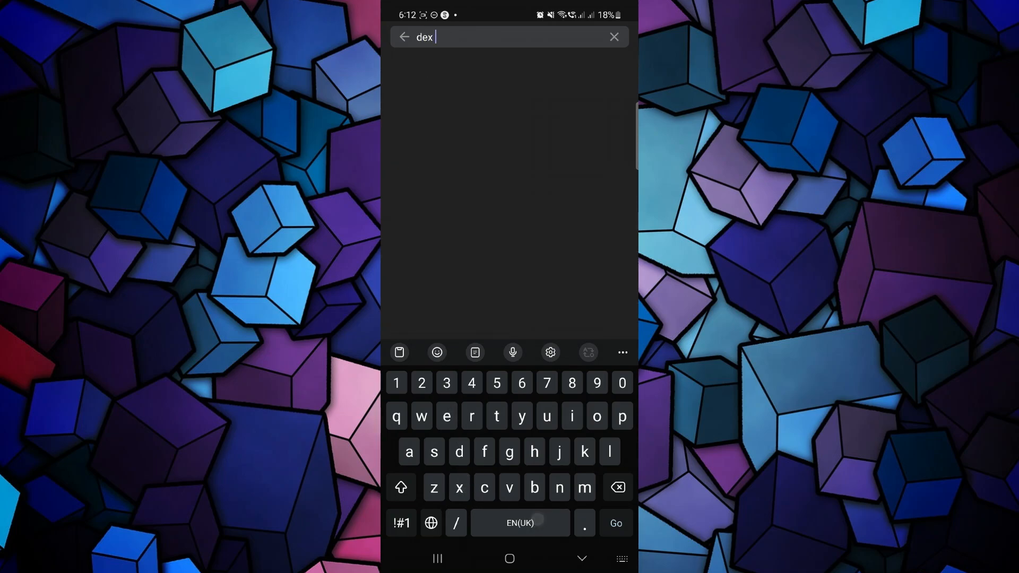
type("screener.com")
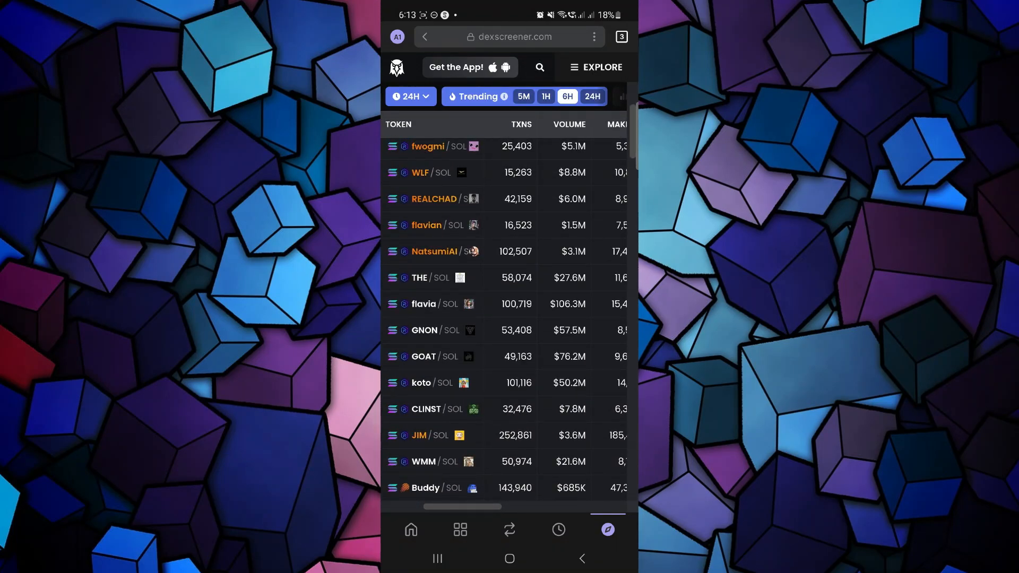
left_click(539, 67)
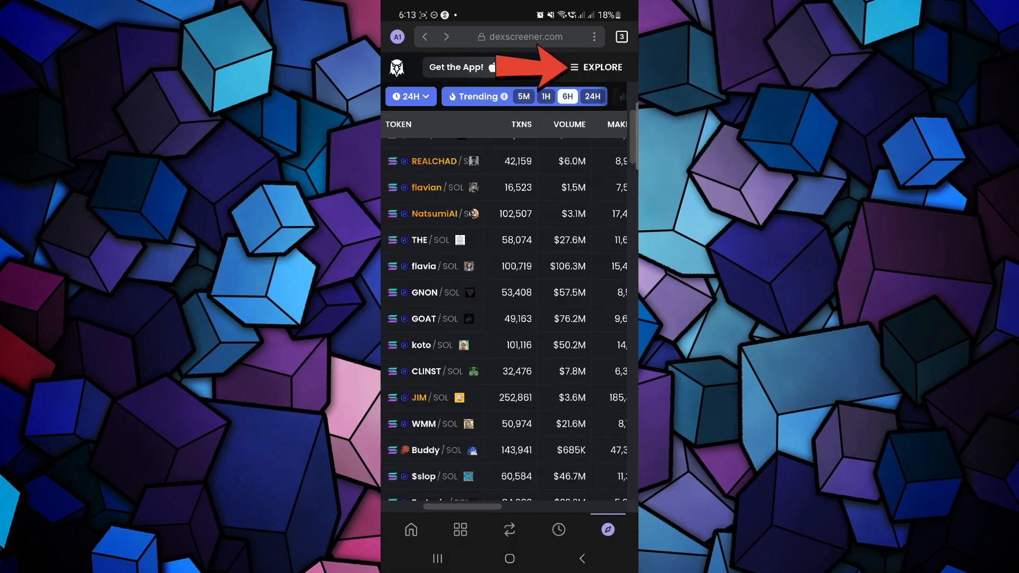
- Open DEX Screener's EXPLORE menu and choose Sign-in
left_click(593, 67)
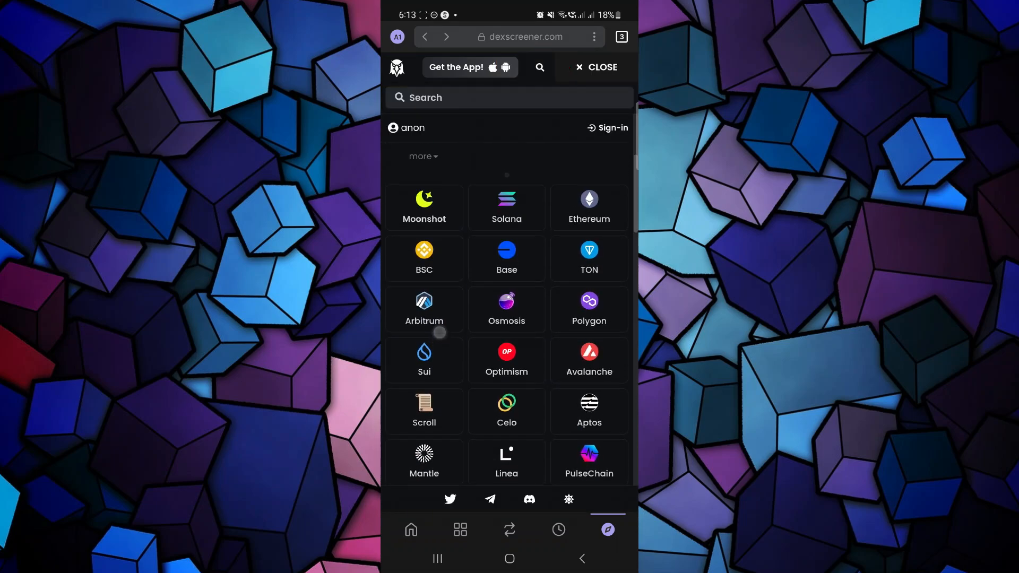
scroll("down", 3)
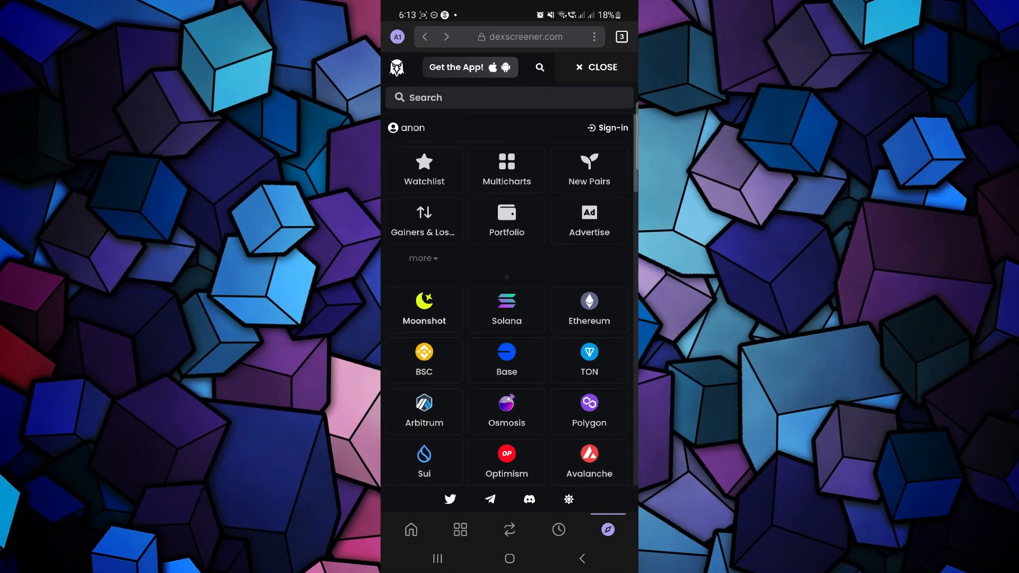
left_click(611, 128)
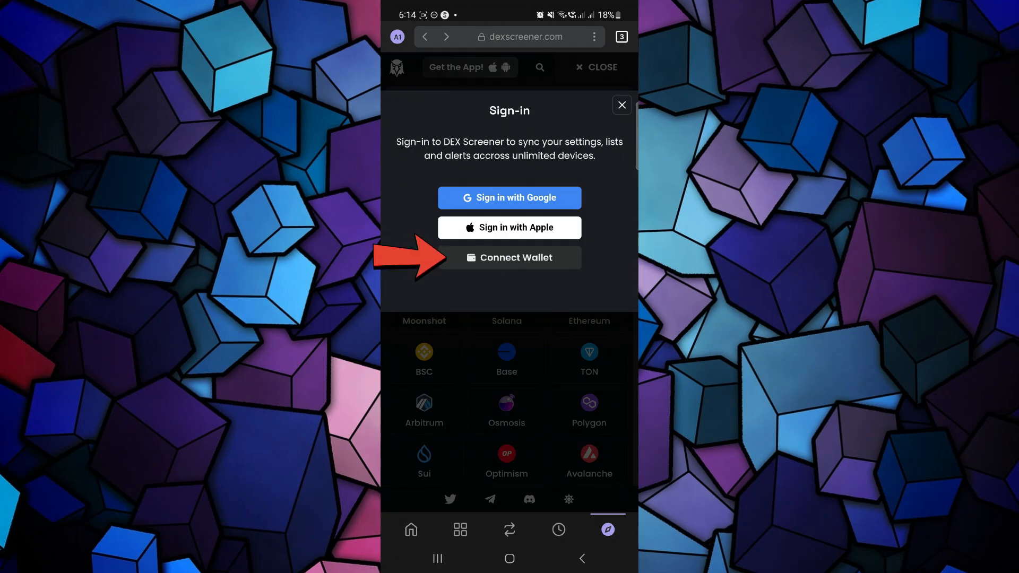
- Pick Connect Wallet, then a wallet option to request connecting to dexscreener.com
left_click(509, 257)
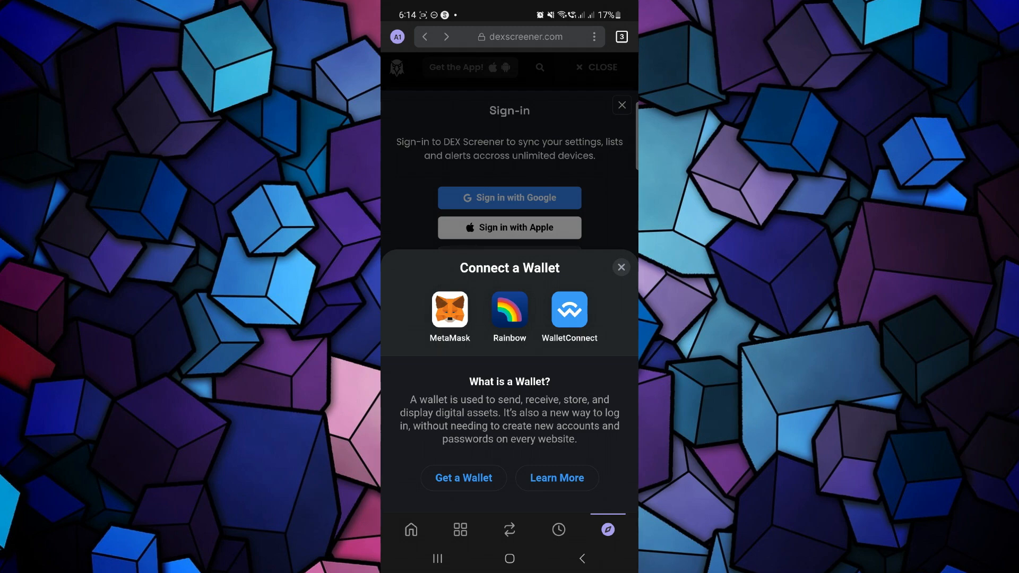
left_click(449, 309)
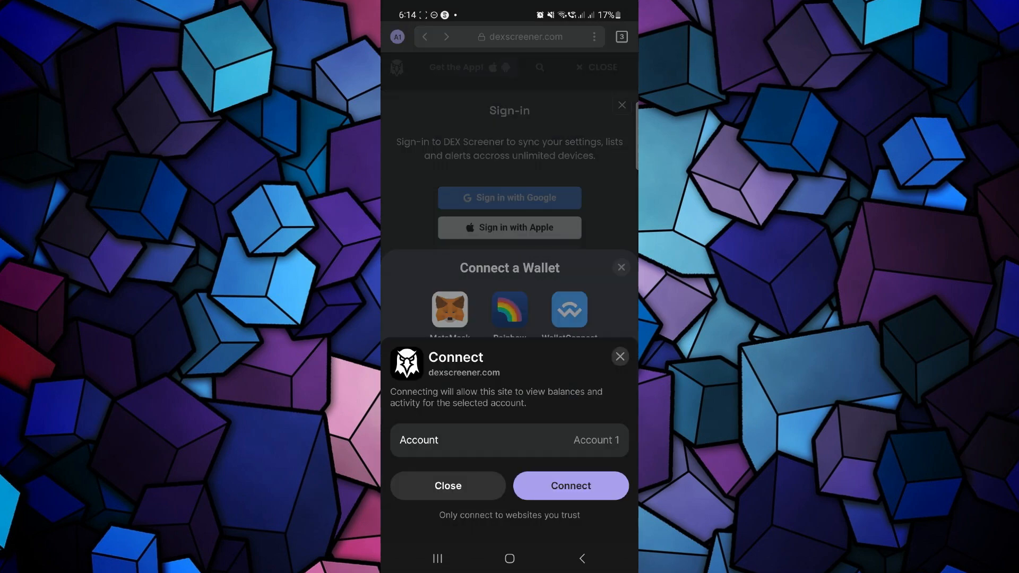